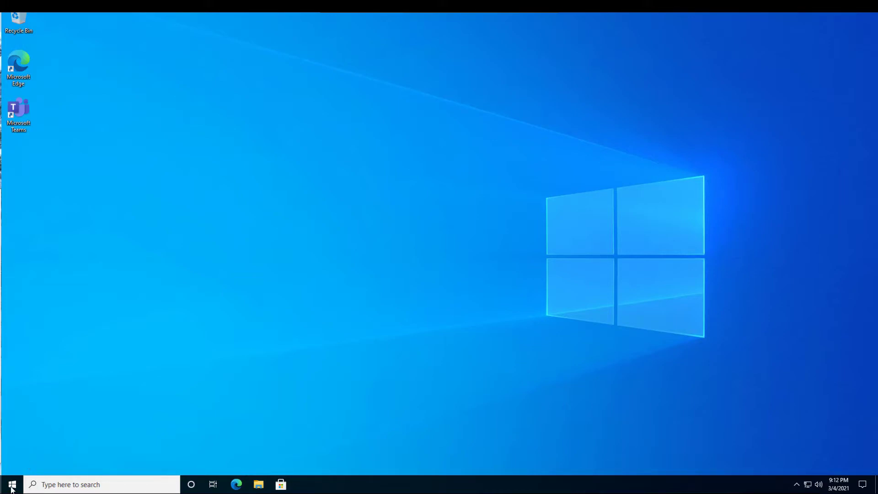
Reach the Windows Security page from Start via Settings and Update & Security
left_click(11, 484)
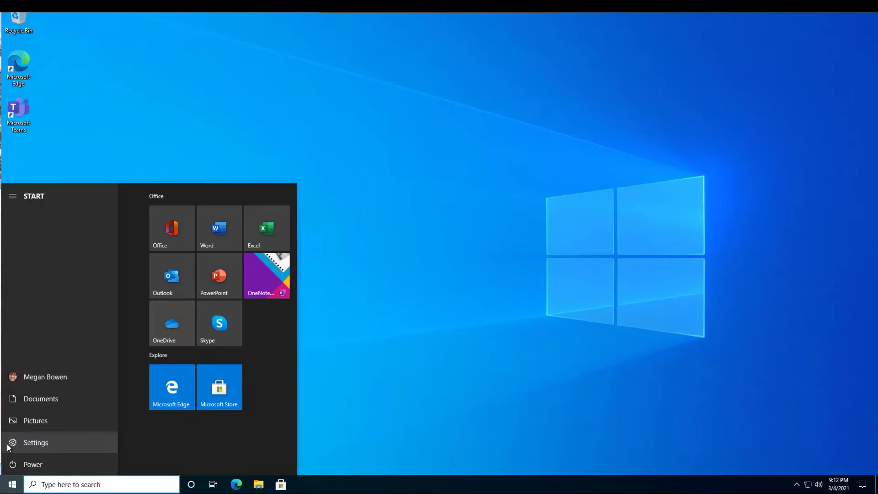
left_click(36, 442)
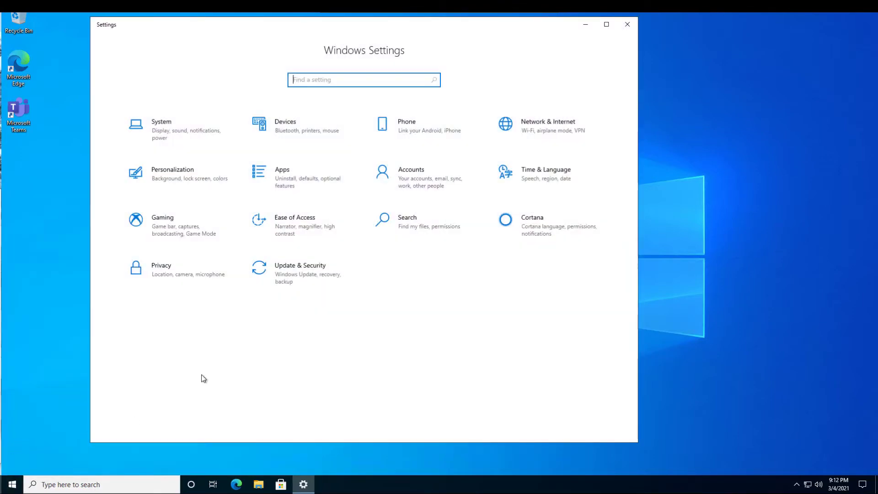
mouse_move(295, 278)
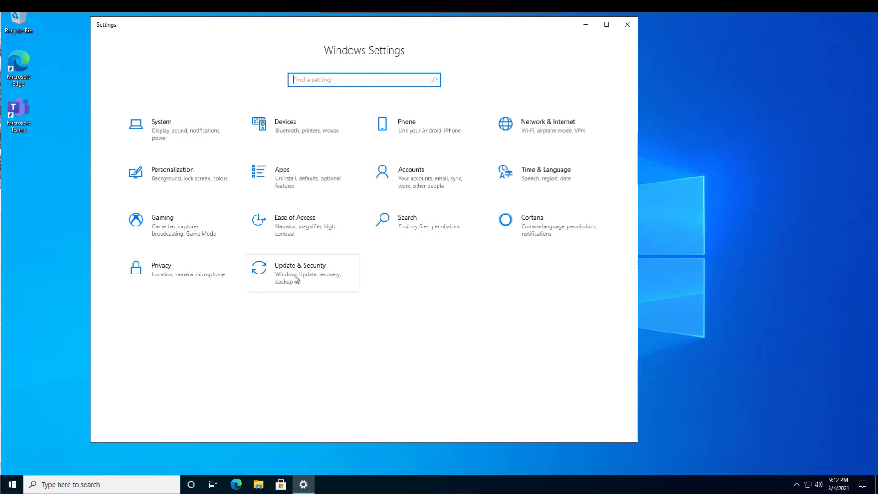
left_click(299, 272)
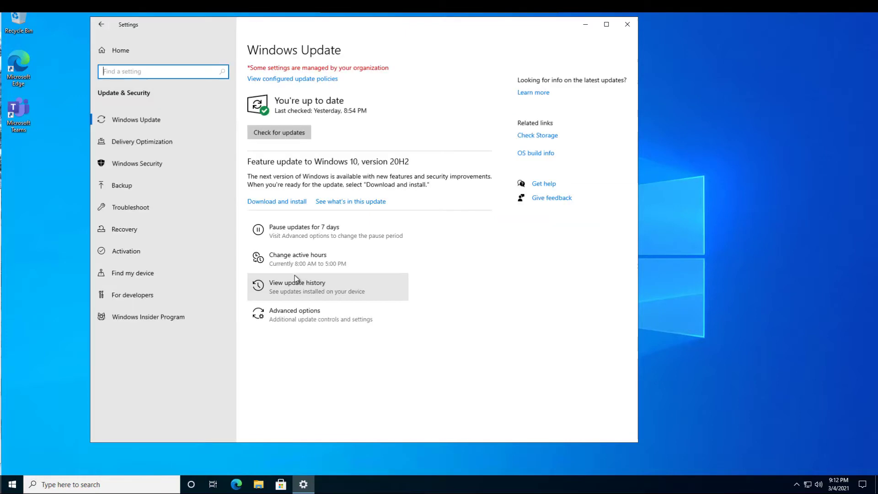
mouse_move(137, 162)
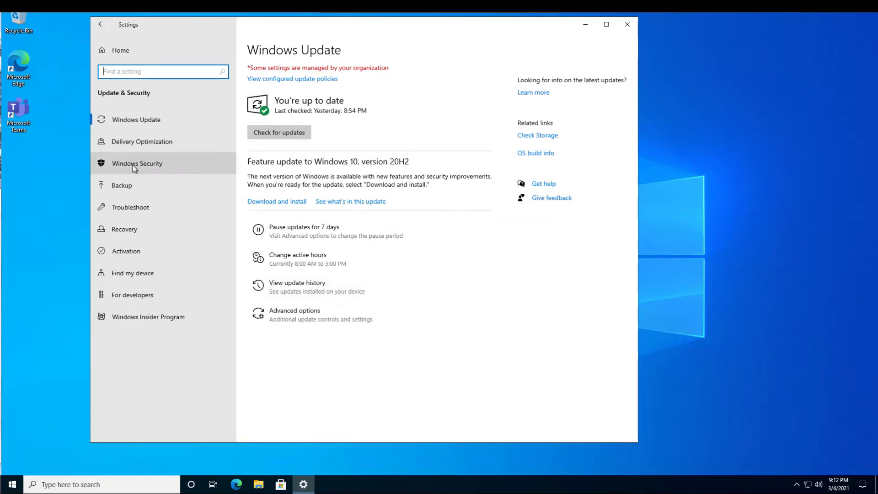
left_click(137, 163)
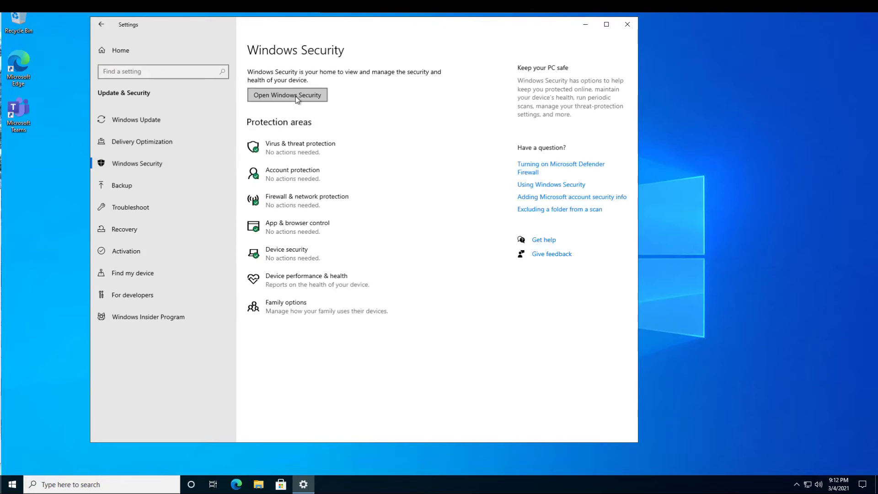
Launch the Windows Security app and view Virus & threat protection with Sentinel Agent on
left_click(287, 95)
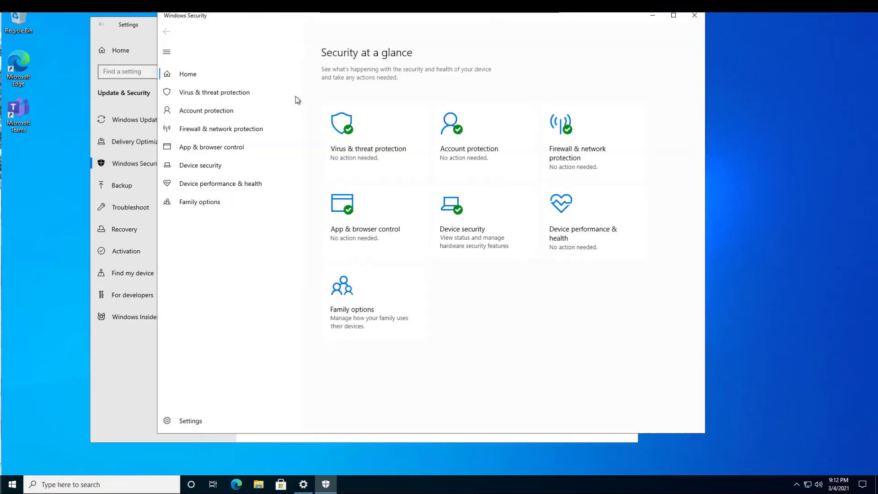
mouse_move(356, 160)
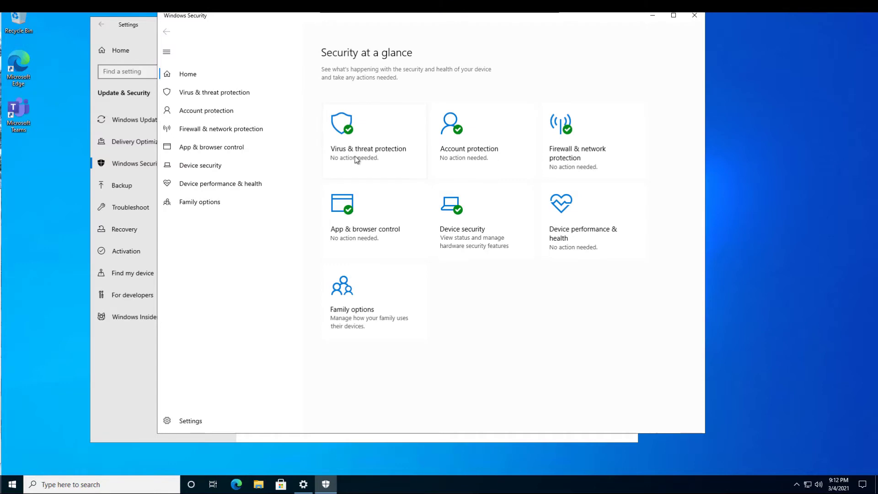
left_click(368, 138)
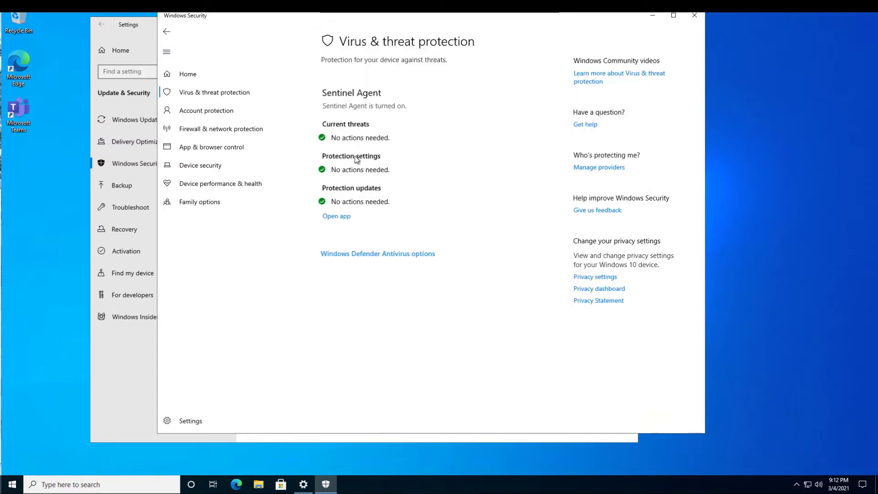
mouse_move(327, 99)
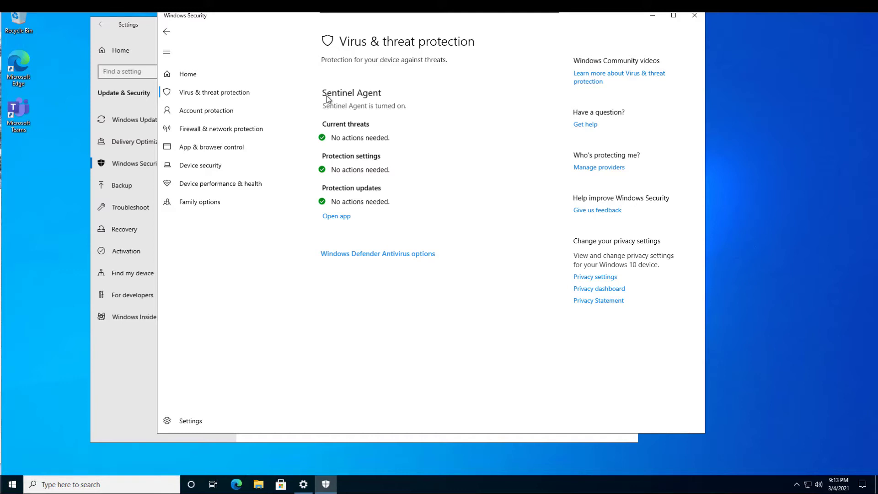
mouse_move(371, 277)
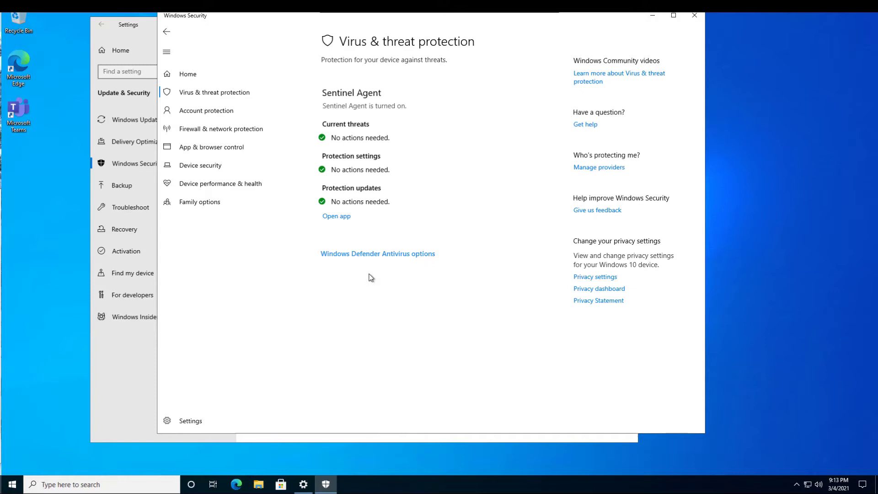
mouse_move(424, 259)
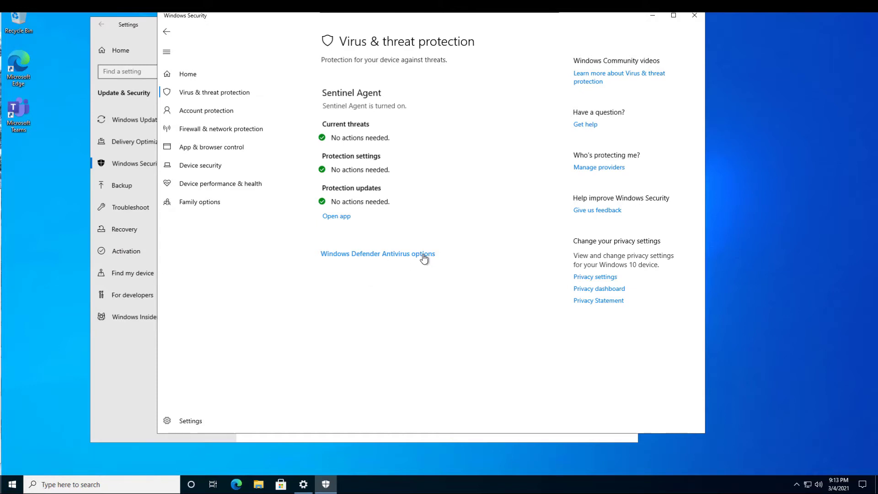
Switch Defender periodic scanning On under Windows Defender Antivirus options, approving the UAC prompt
left_click(377, 253)
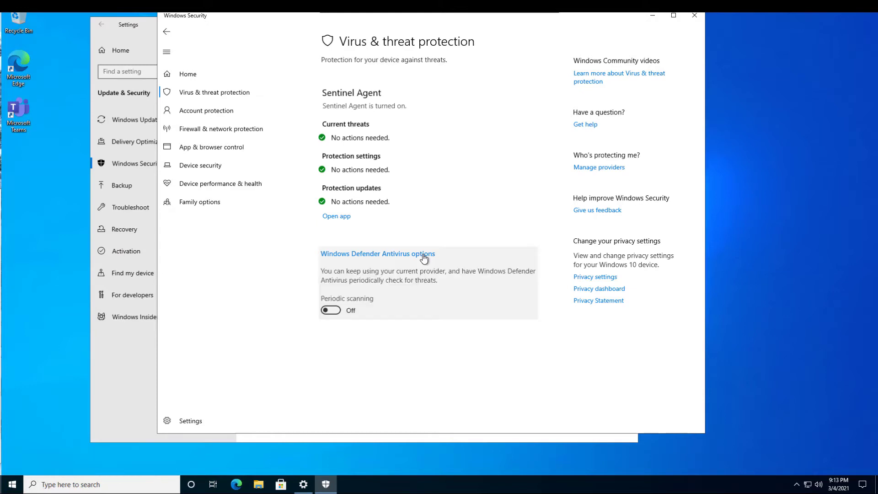
mouse_move(334, 310)
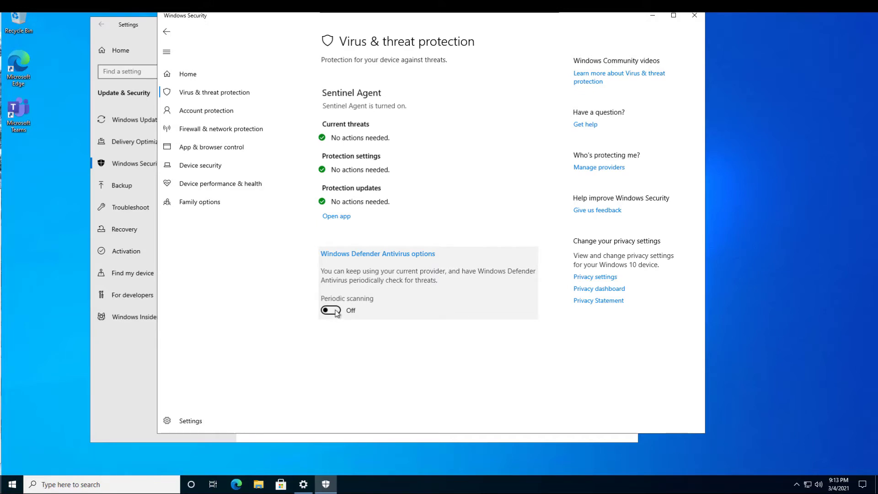
left_click(329, 310)
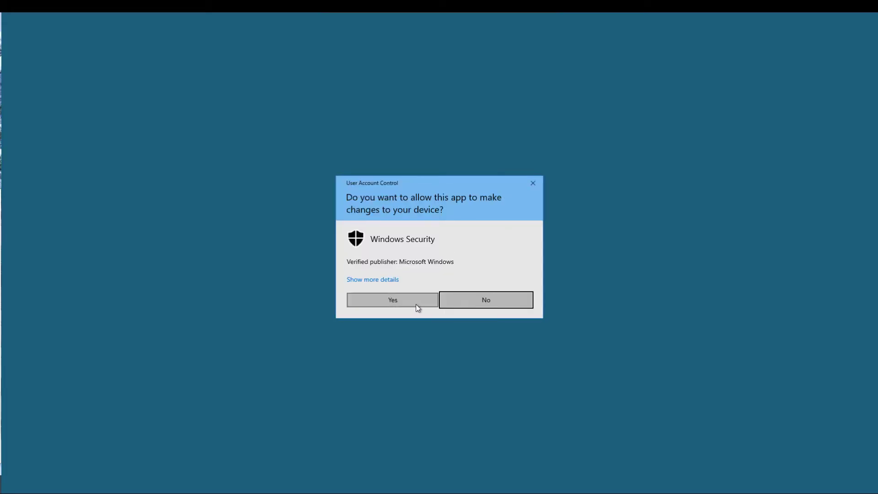
left_click(391, 300)
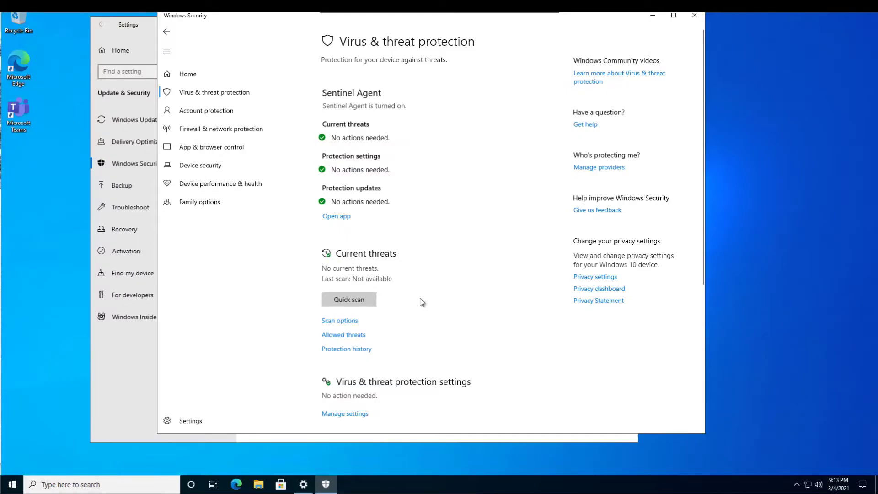
scroll("down", 3)
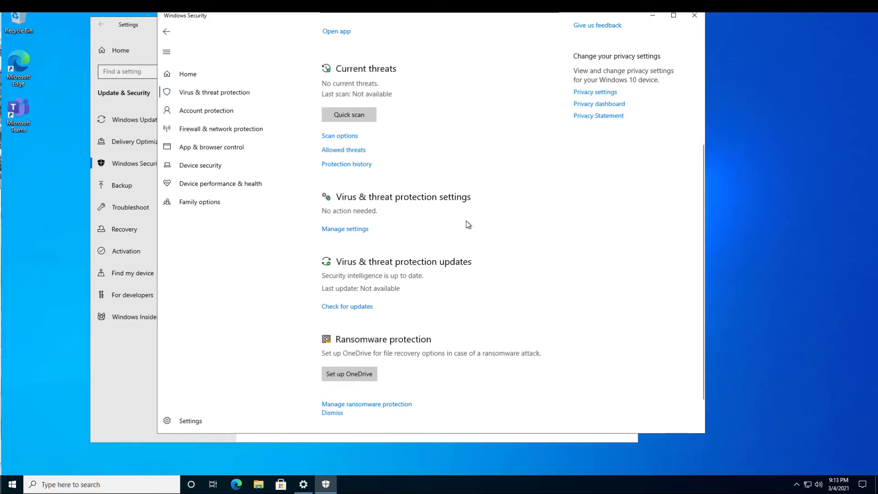
mouse_move(417, 207)
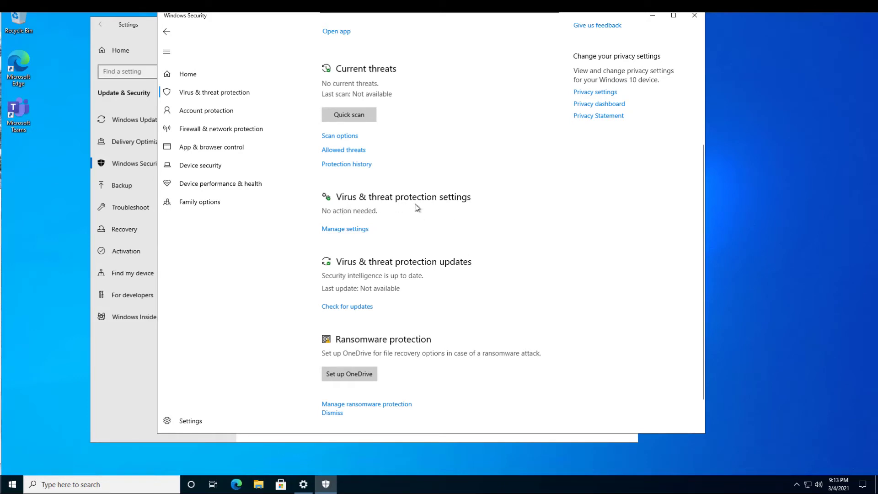
mouse_move(344, 228)
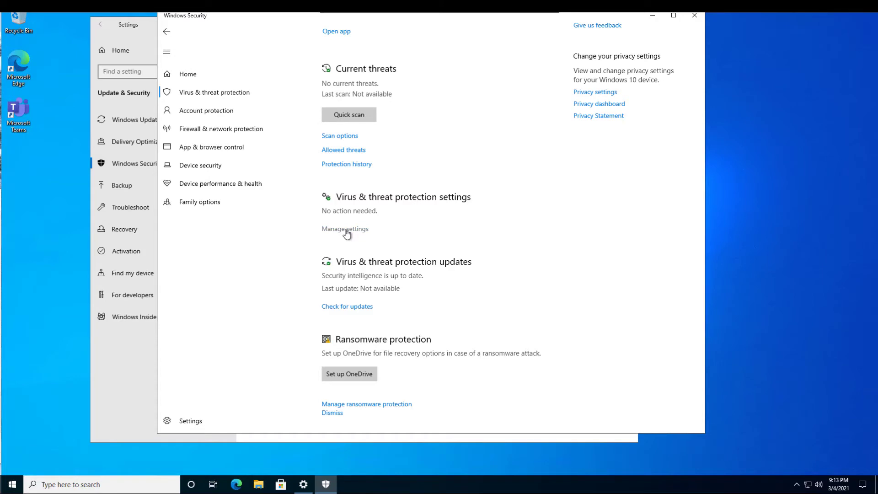
View Manage settings, where real-time protection is off and cloud-delivered protection on
left_click(344, 229)
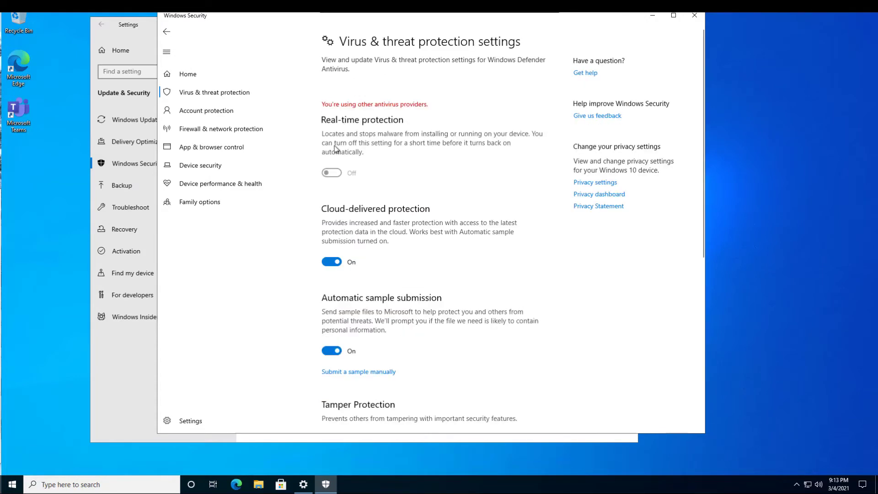
mouse_move(330, 111)
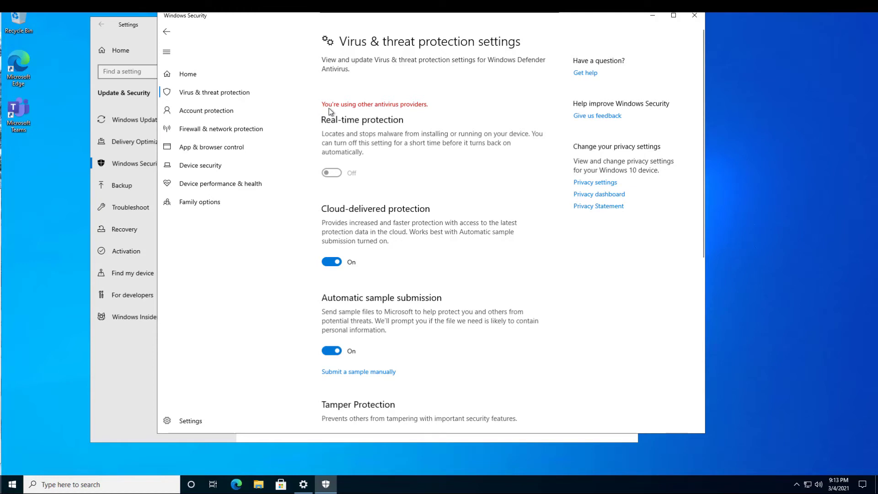
mouse_move(414, 112)
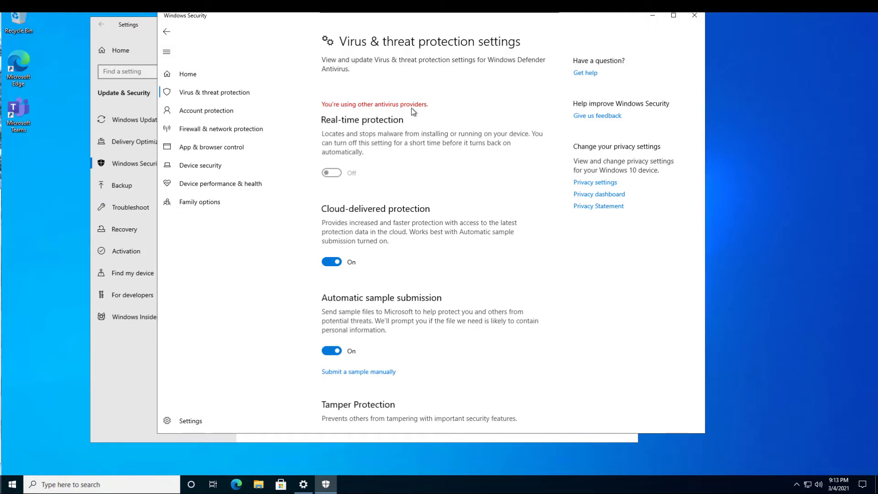
mouse_move(210, 52)
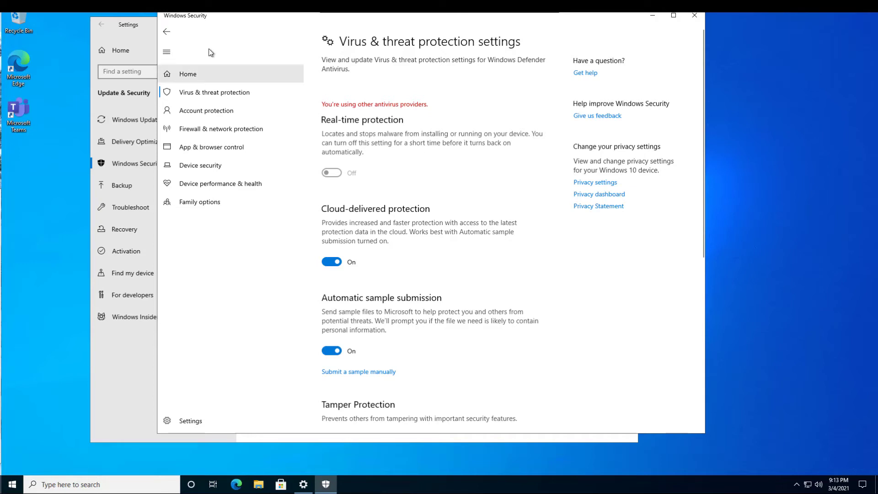
Return to the overview and show Scan options listing quick, full, custom and offline scans
left_click(165, 32)
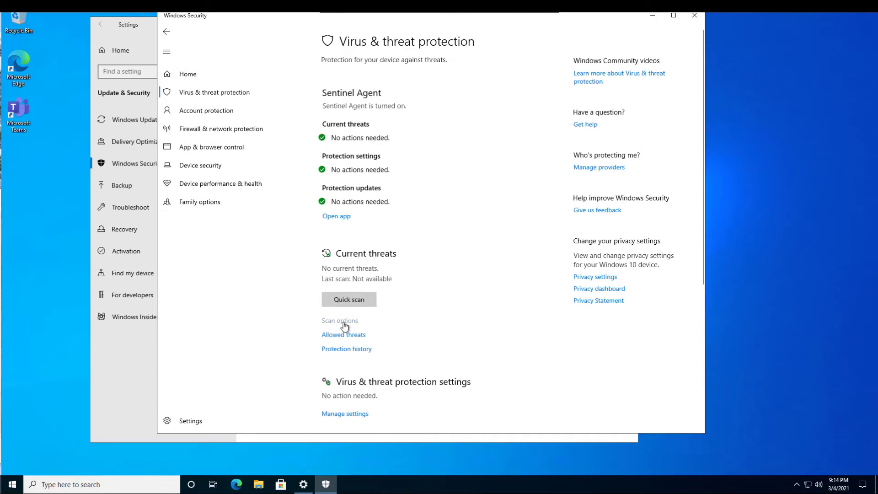
left_click(339, 320)
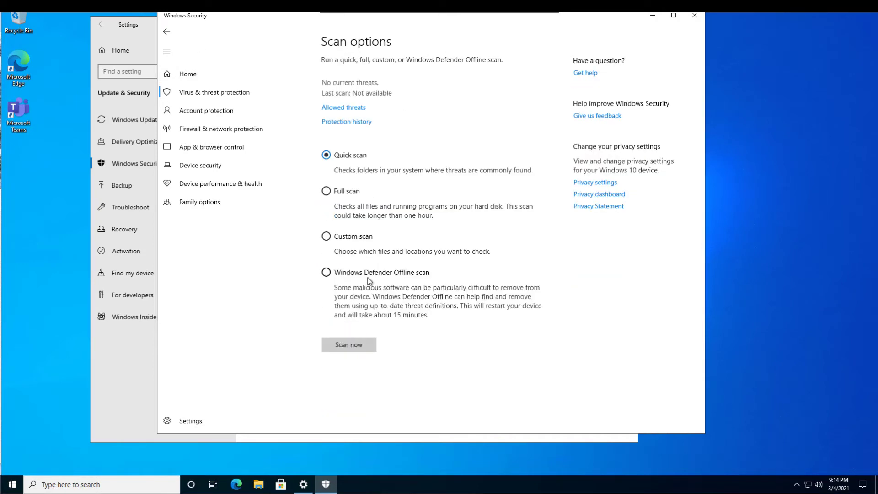
mouse_move(413, 237)
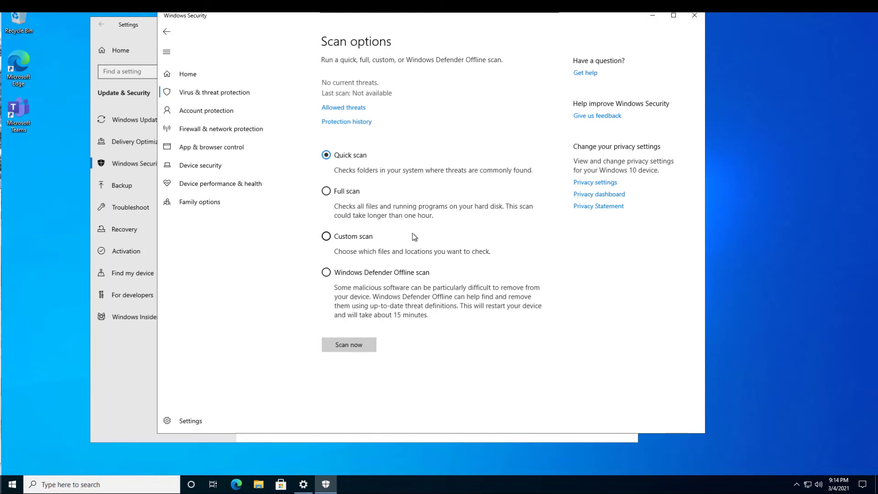